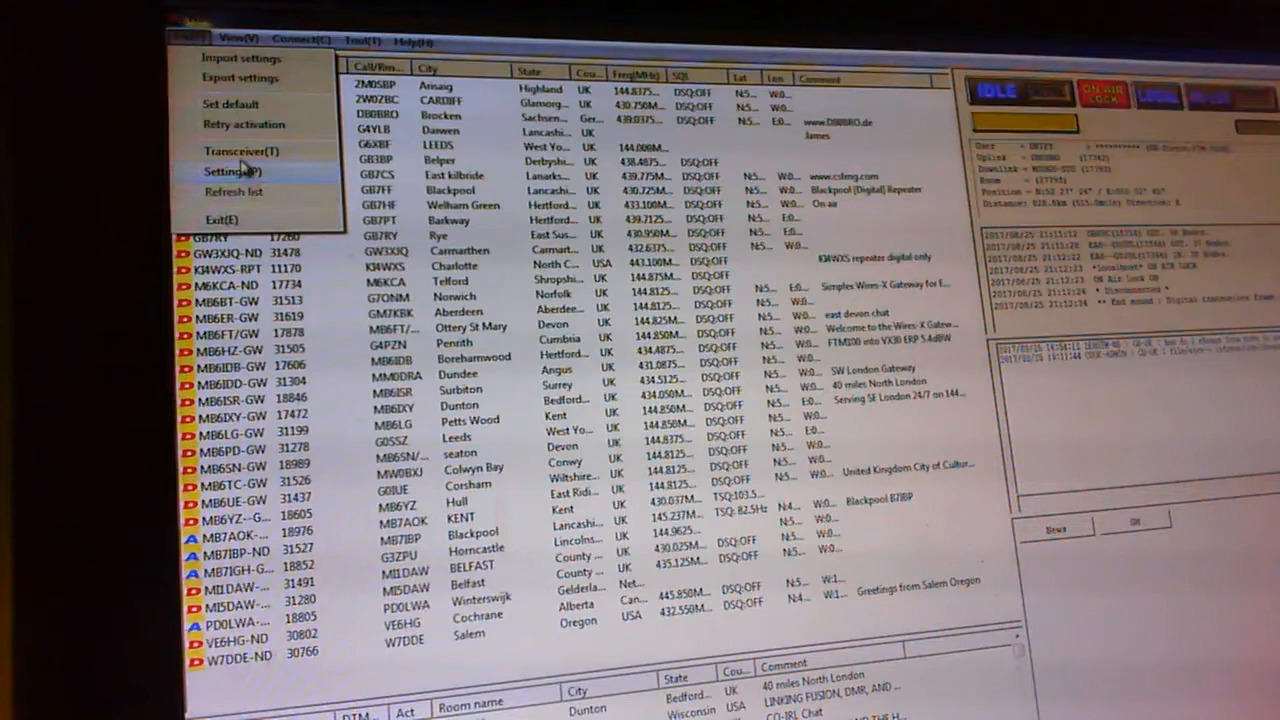
- Open the Transceiver settings dialog showing the digital voice channel at 144.975 MHz
click(238, 151)
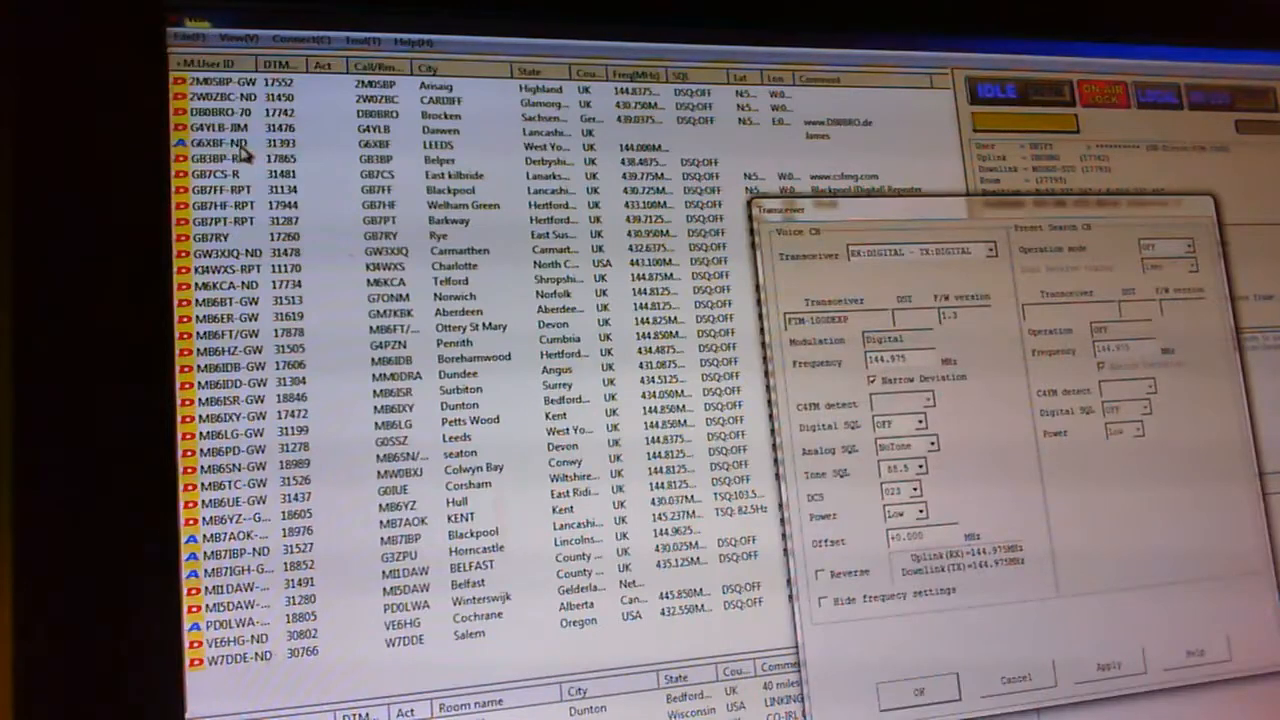
mouse_move(1020, 205)
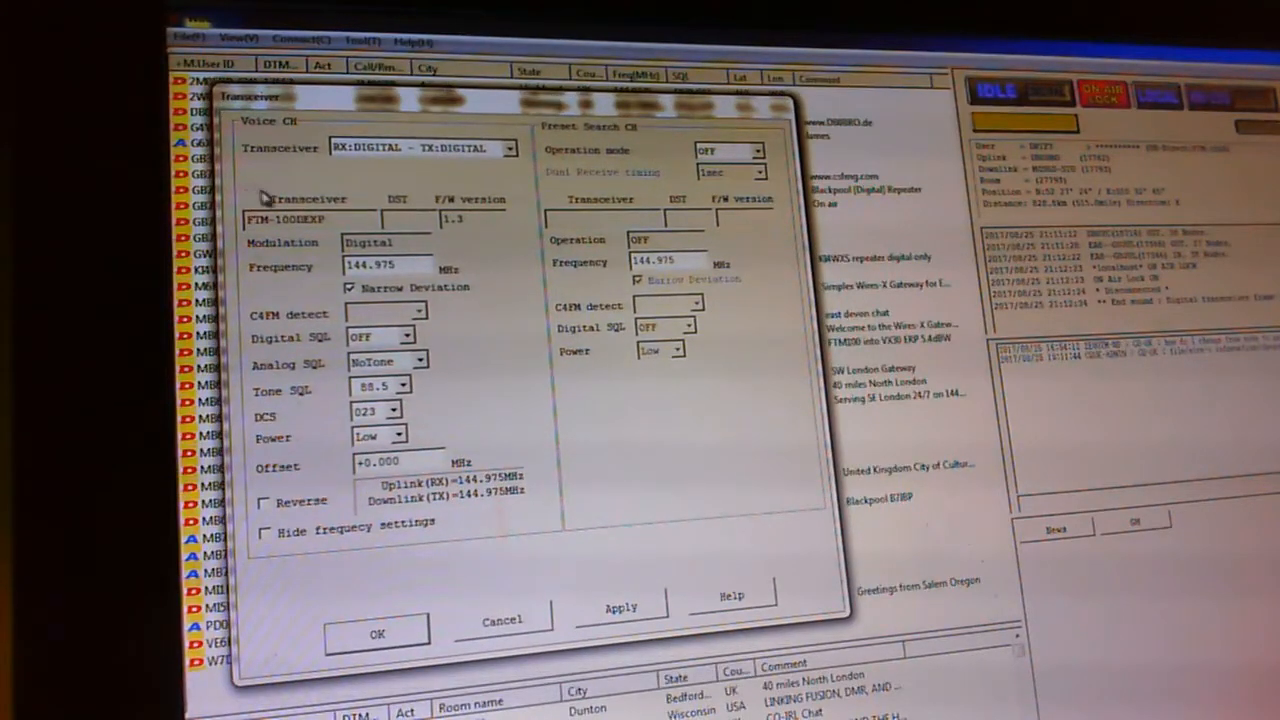
mouse_move(497, 177)
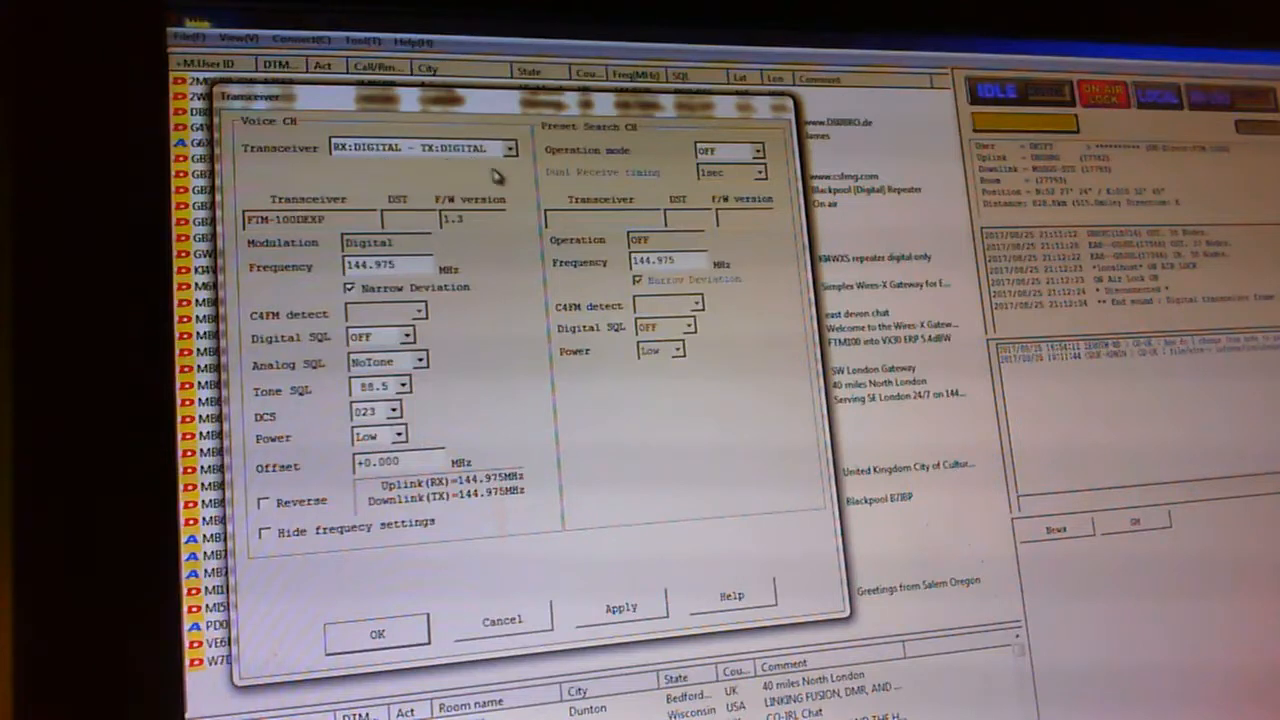
mouse_move(695, 170)
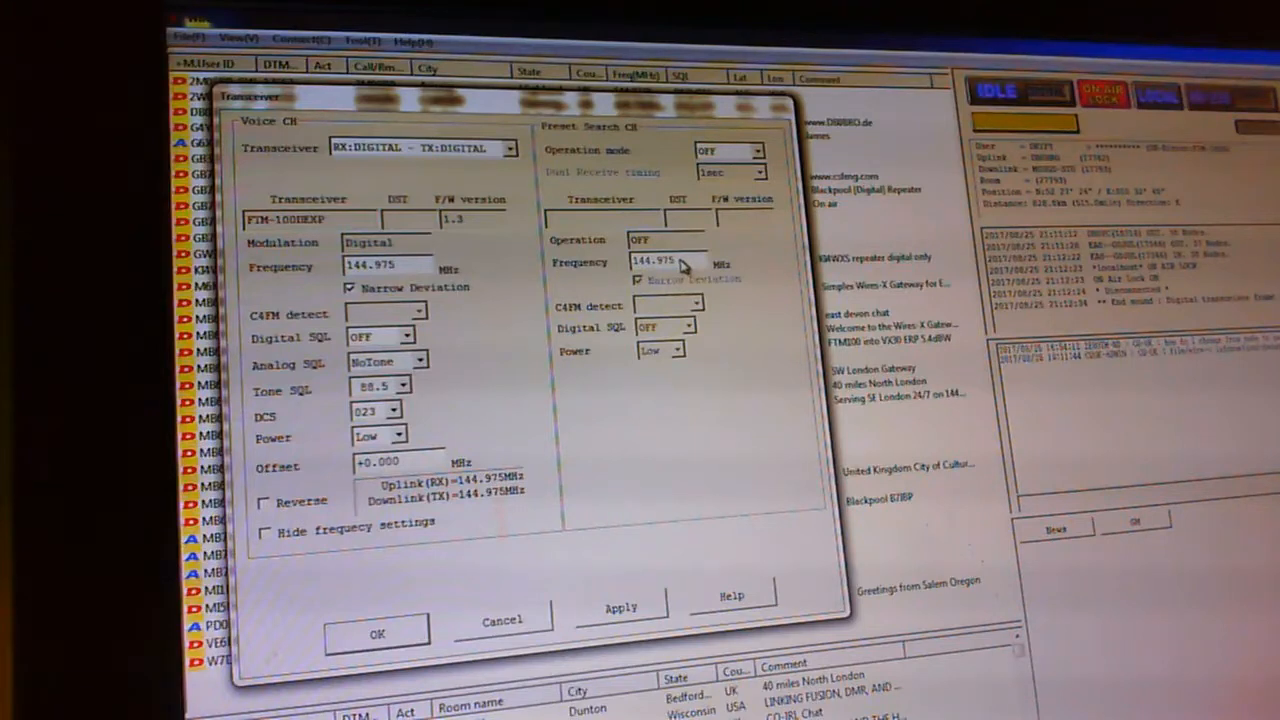
mouse_move(575, 160)
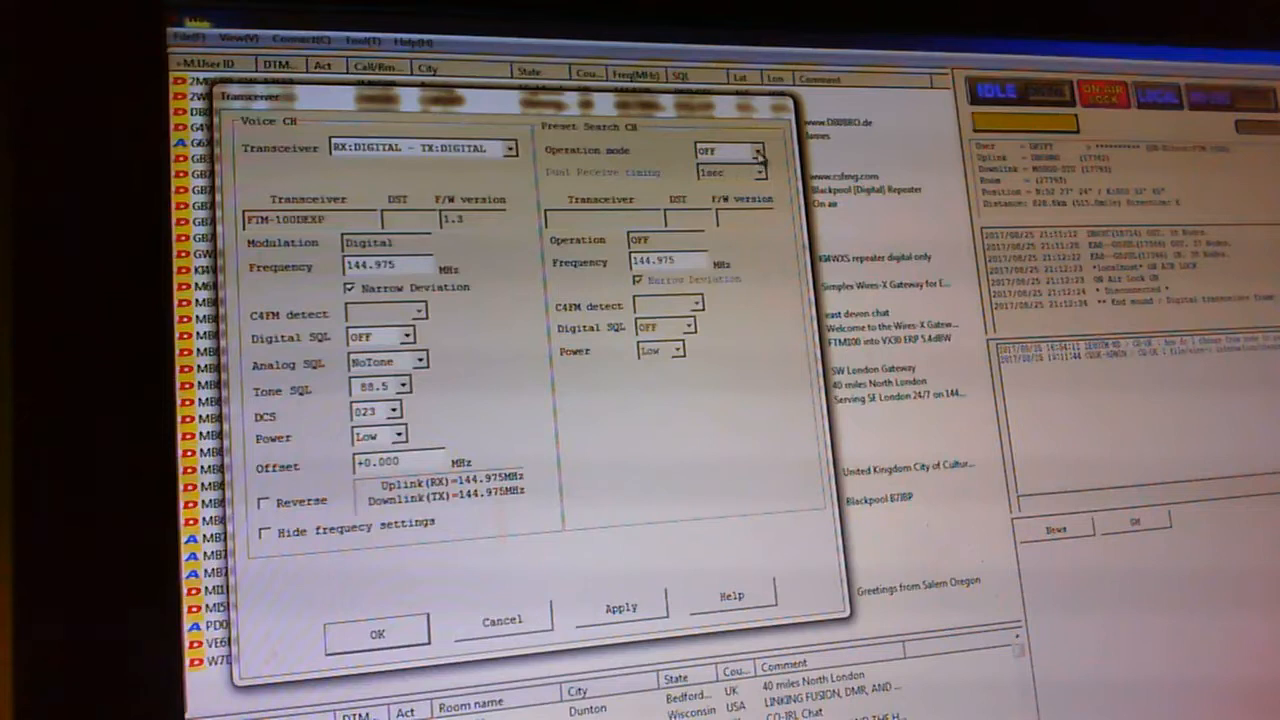
- Set the Preset Search CH operation mode to Dual Rcv
click(758, 150)
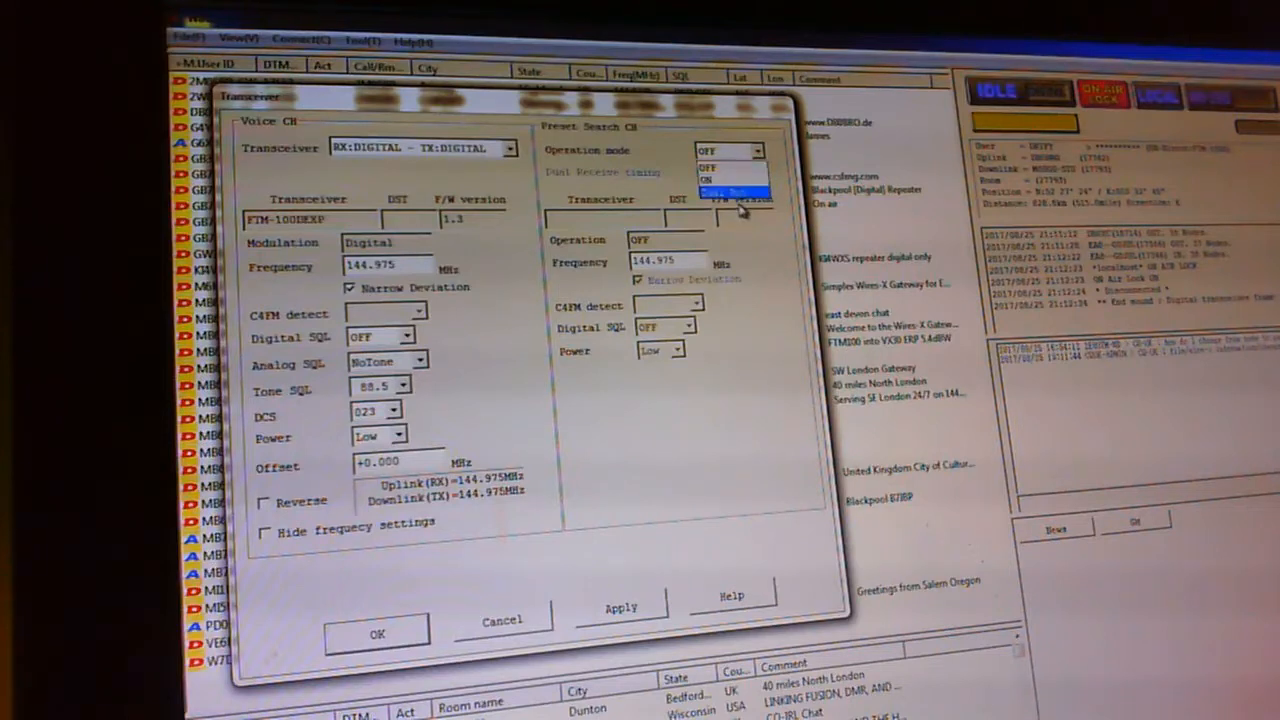
click(722, 185)
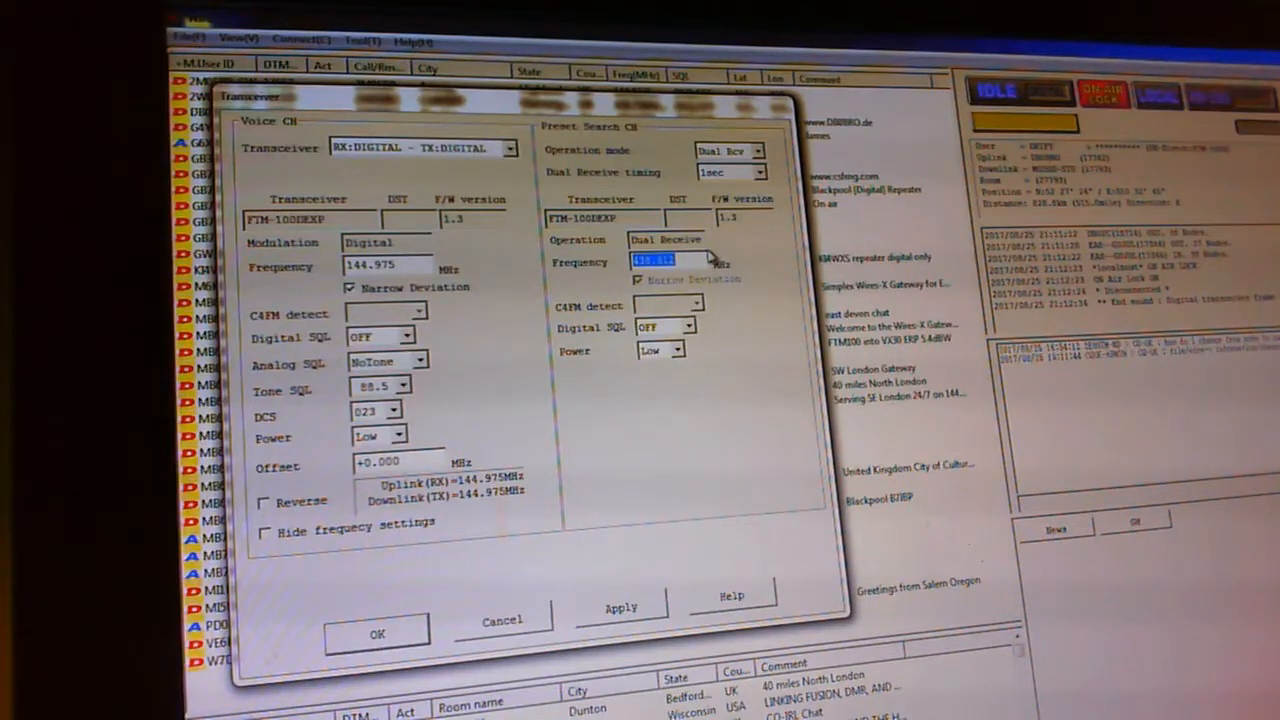
- Enter 144.6125 MHz as the Preset Search CH frequency
text(144)
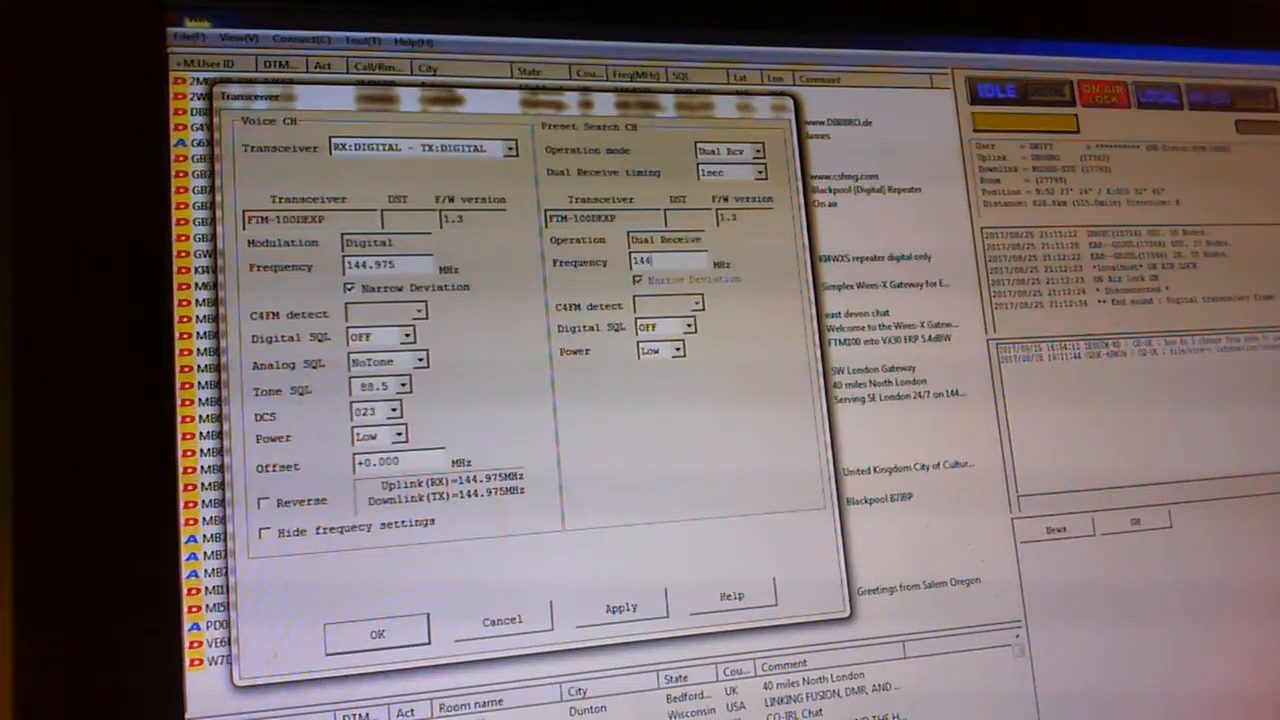
text(.612)
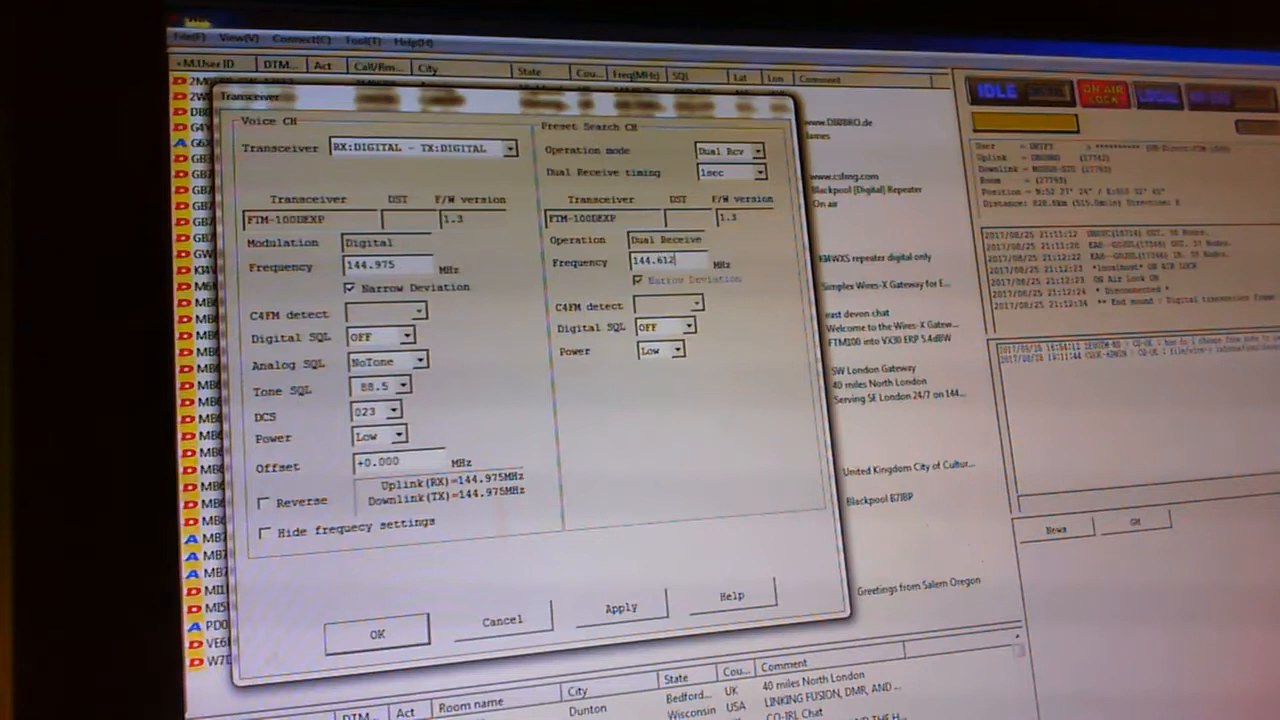
text(5)
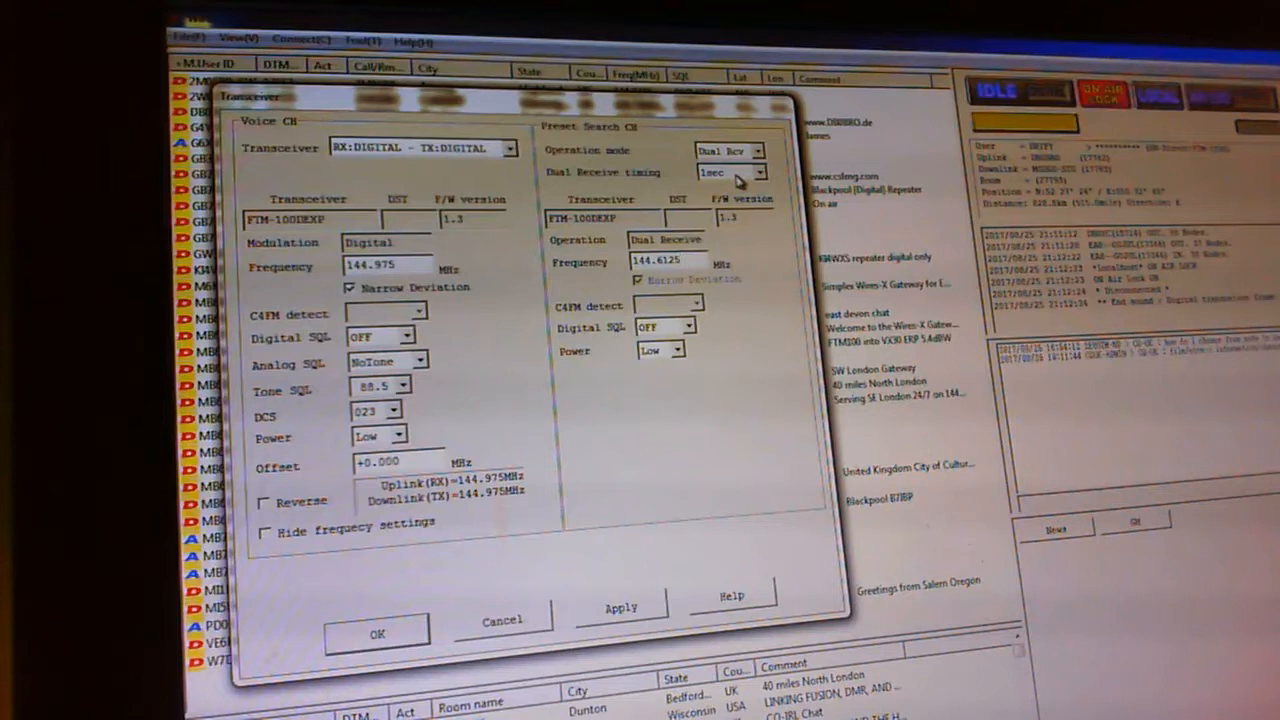
mouse_move(628, 418)
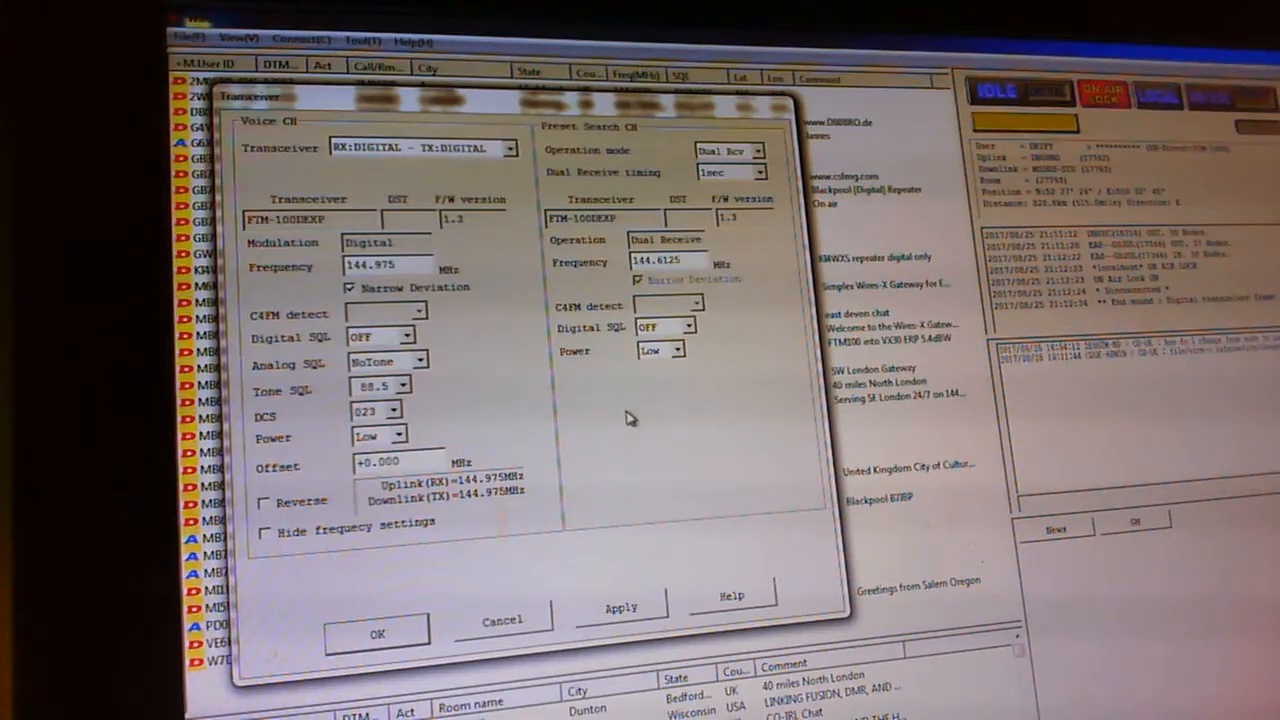